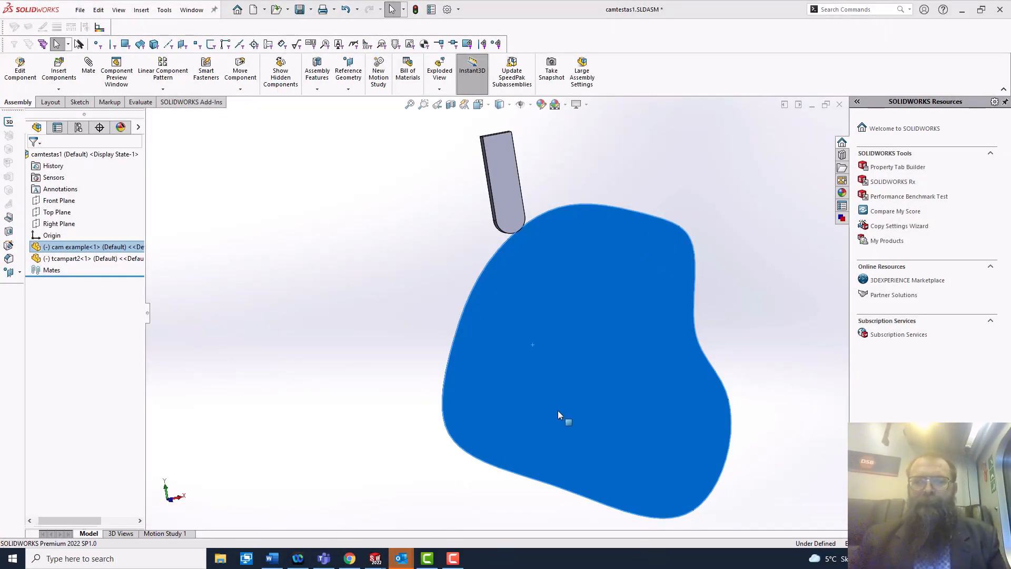
mouse_move(618, 278)
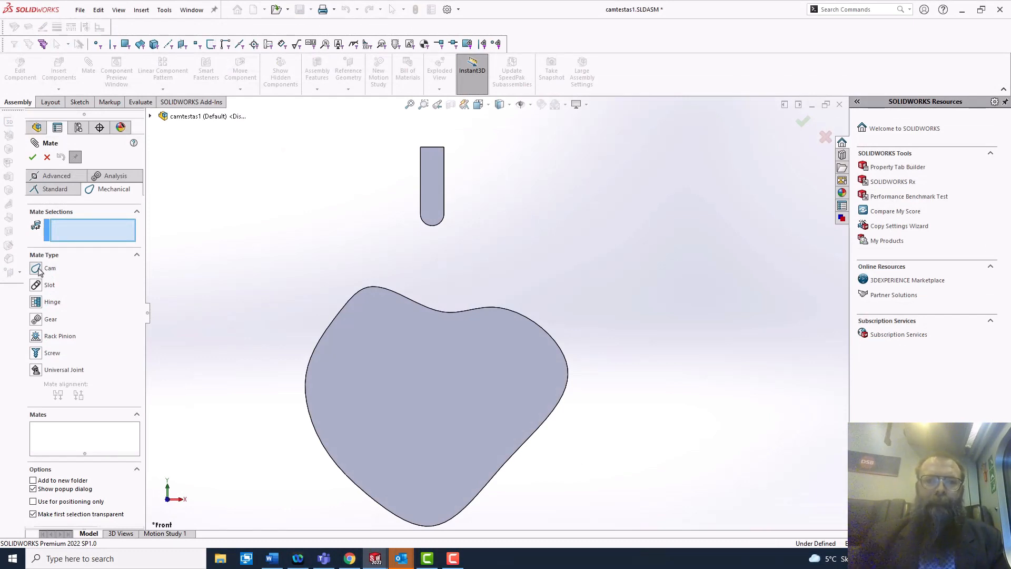
Define a Cam mate with the blob cam's outer face as path and the follower's face as follower
click(49, 268)
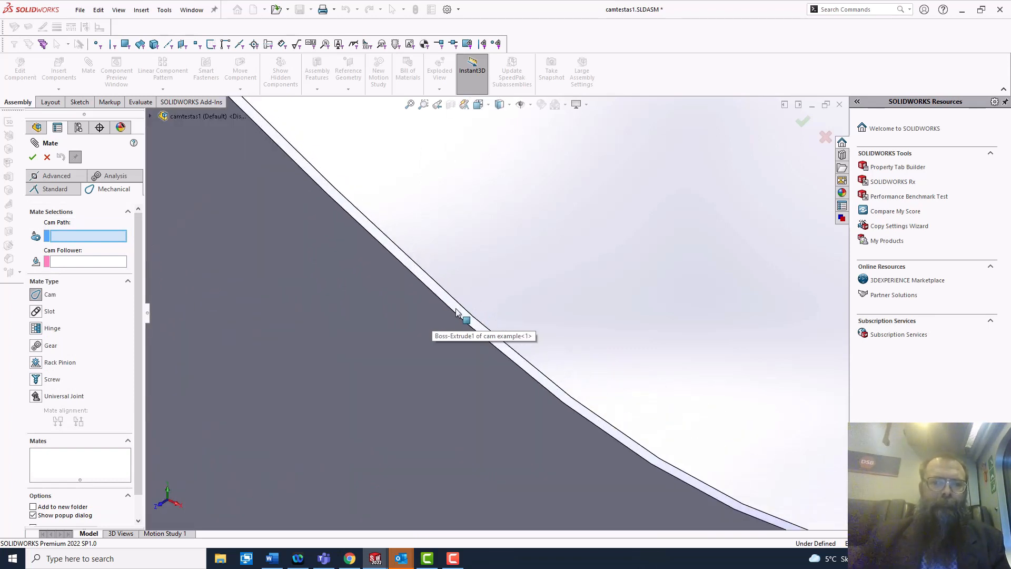
click(461, 316)
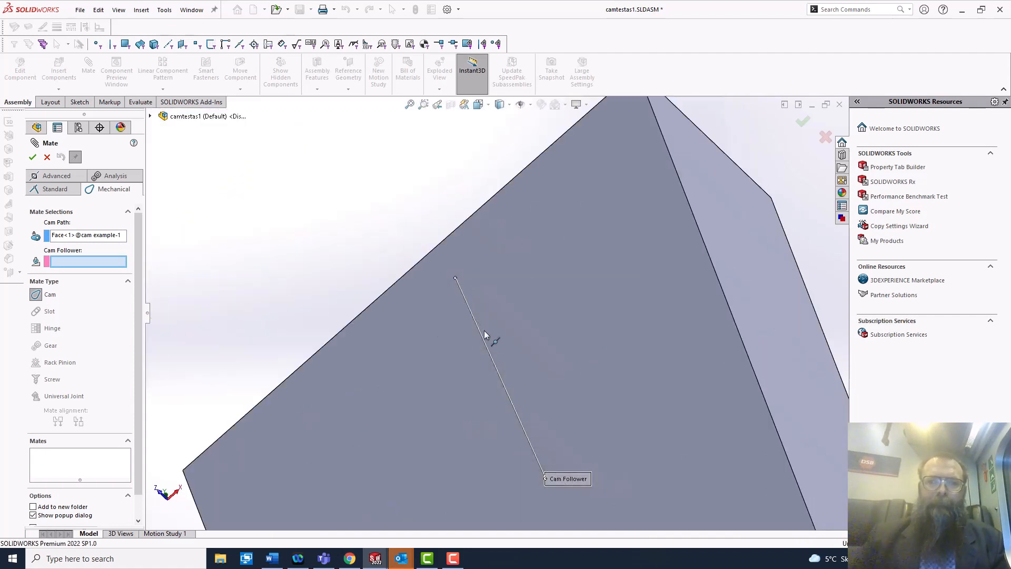
click(472, 348)
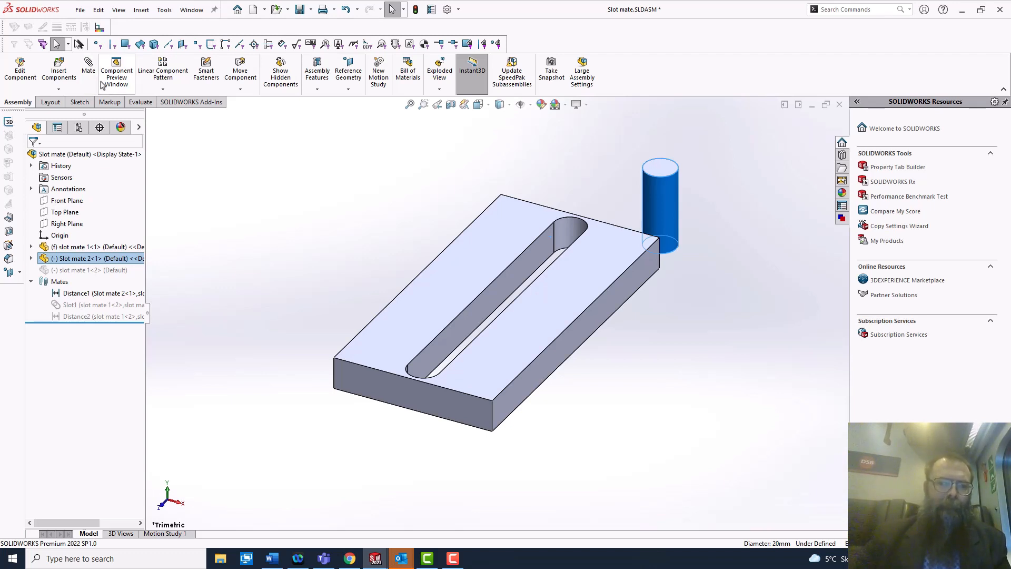
Start a Mechanical Slot mate with Constraint Free, selecting the block's inner slot face first
click(87, 69)
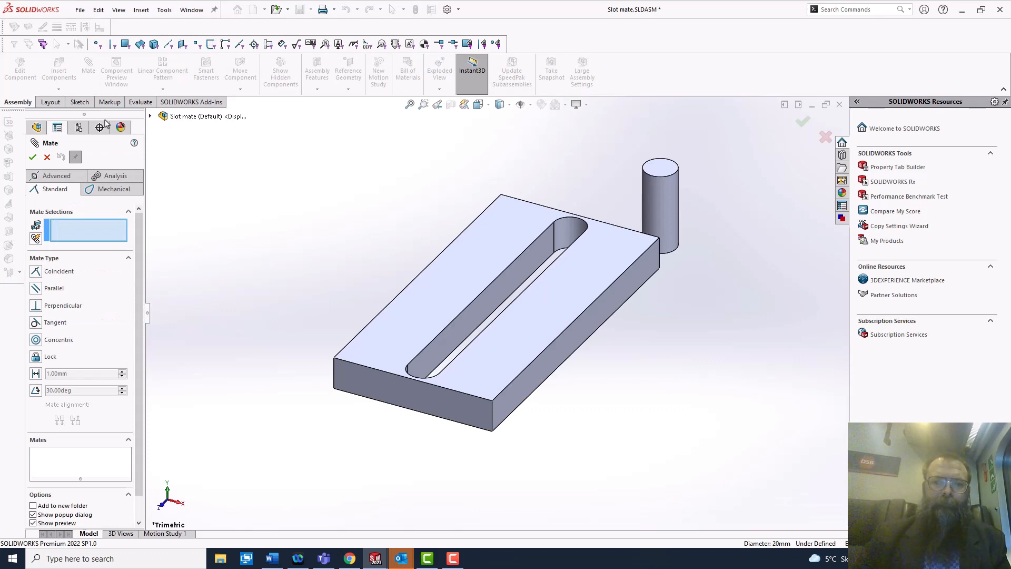
click(111, 188)
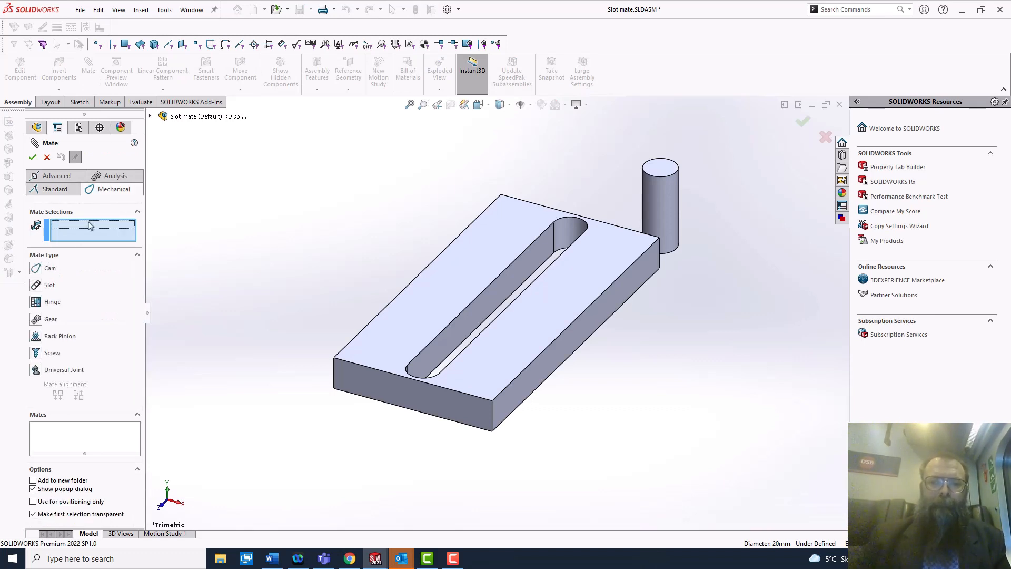
click(50, 284)
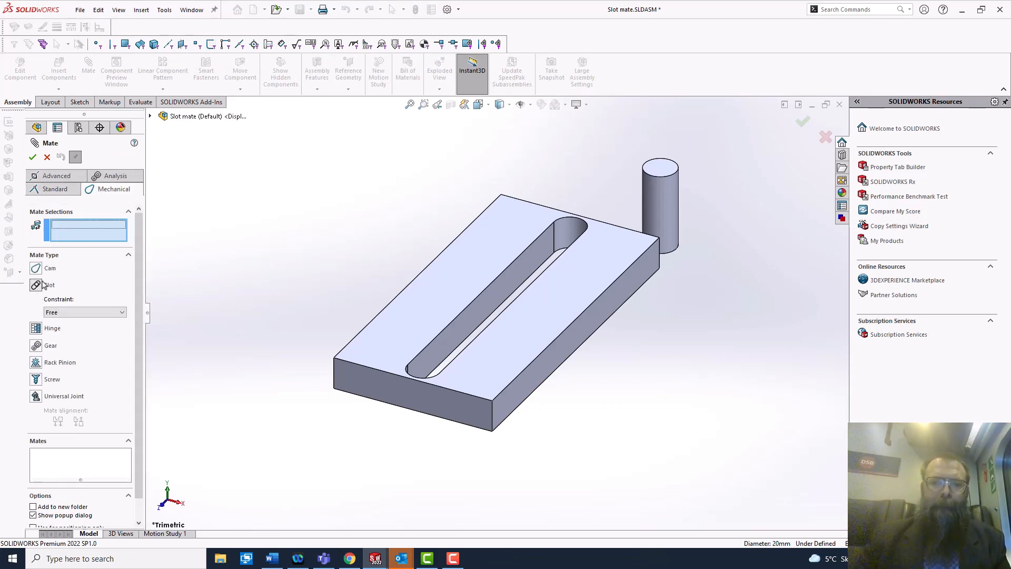
mouse_move(540, 255)
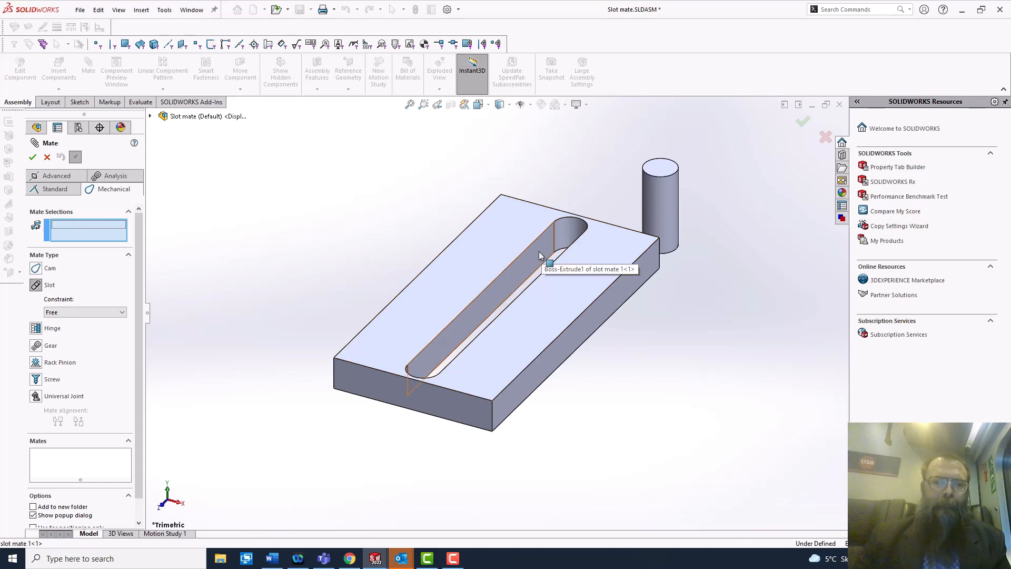
click(540, 255)
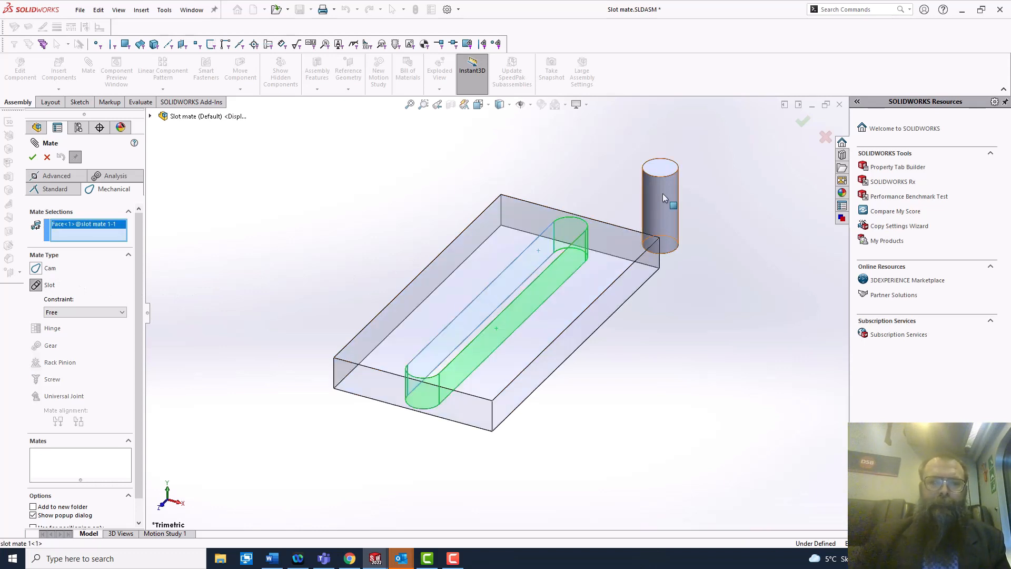
mouse_move(666, 203)
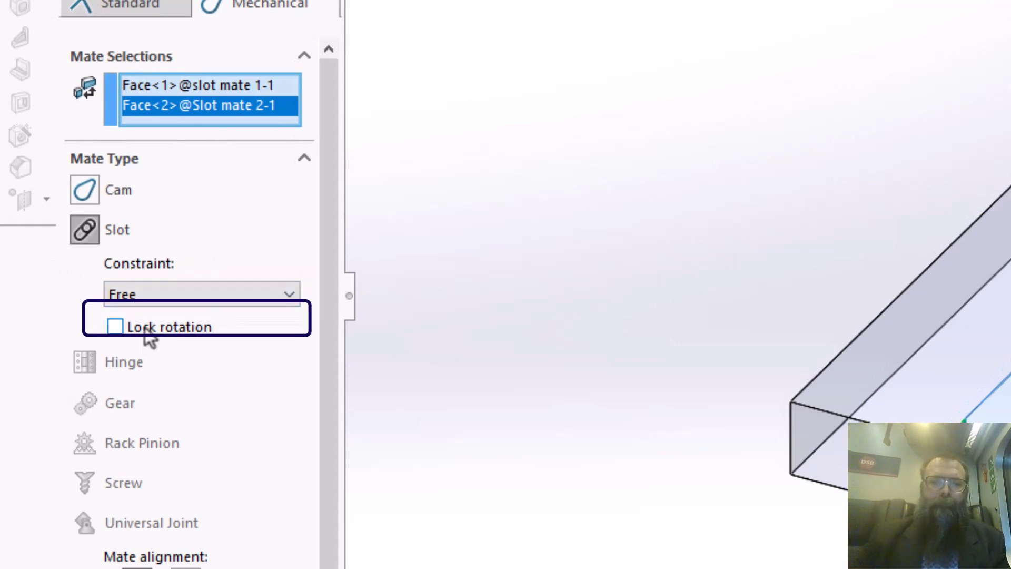
mouse_move(154, 319)
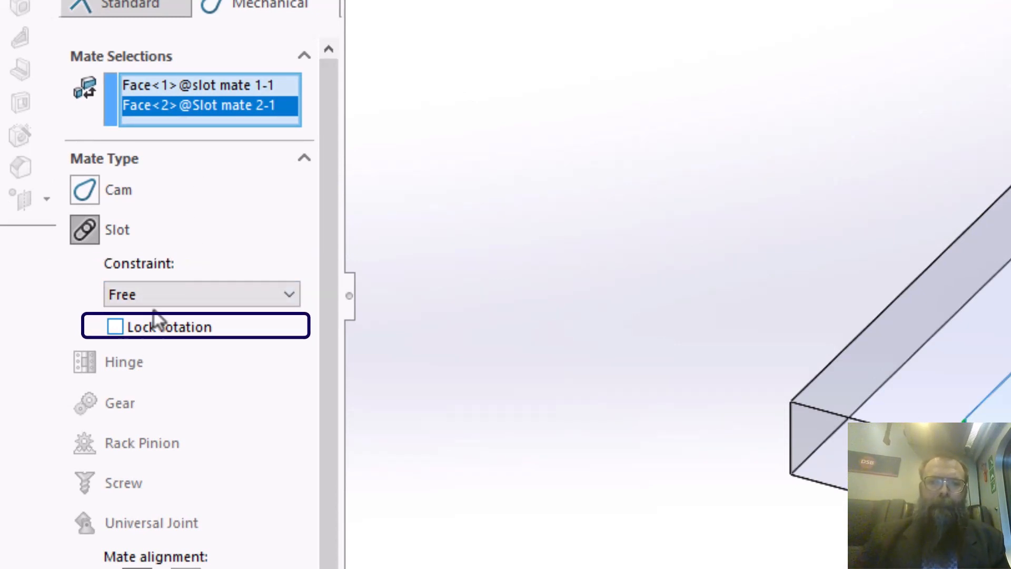